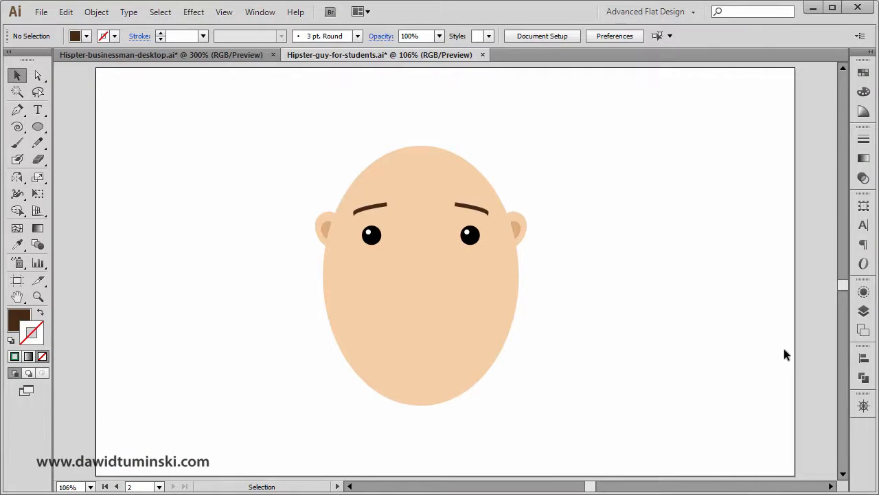
mouse_move(750, 326)
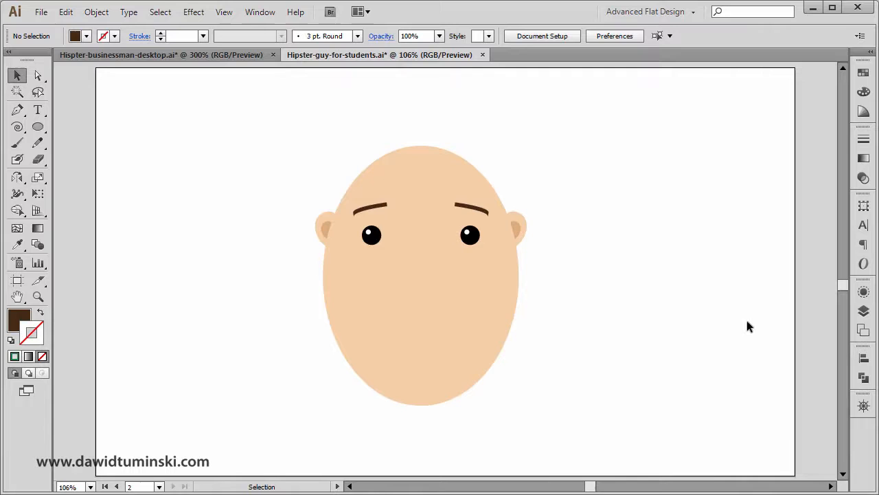
mouse_move(537, 155)
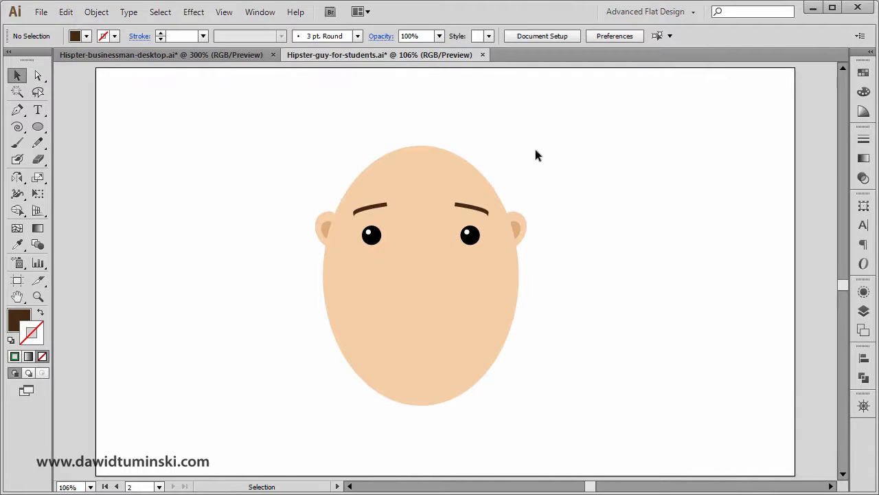
mouse_move(368, 120)
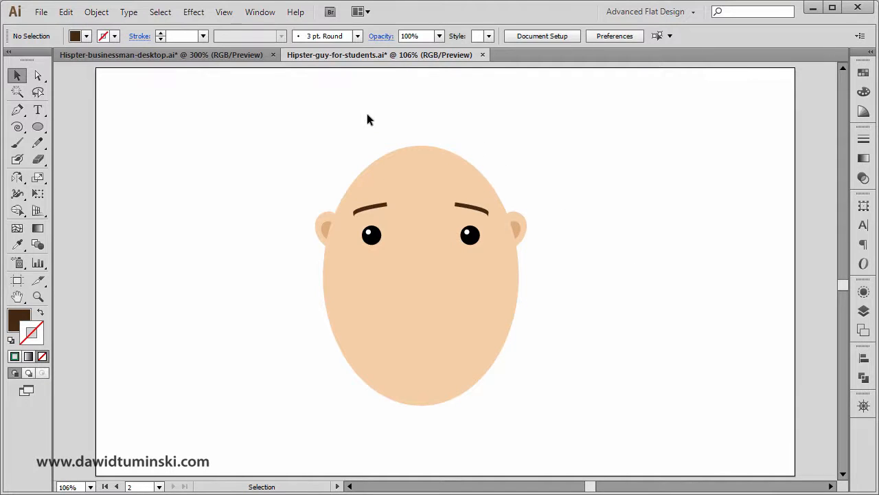
mouse_move(291, 155)
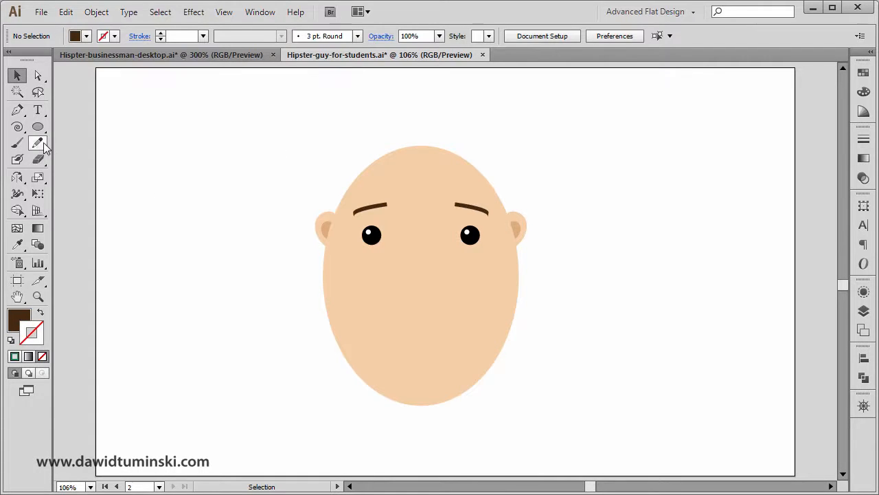
mouse_move(38, 126)
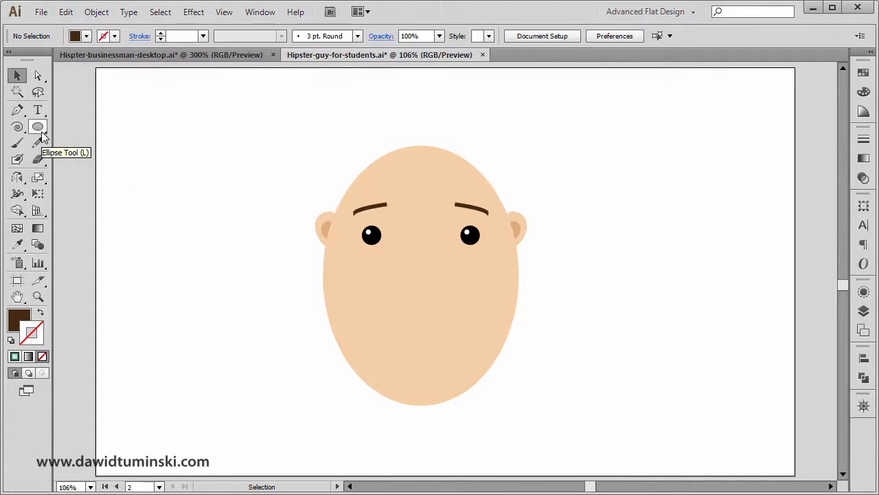
Pick the Ellipse Tool (L) from the toolbox
click(38, 126)
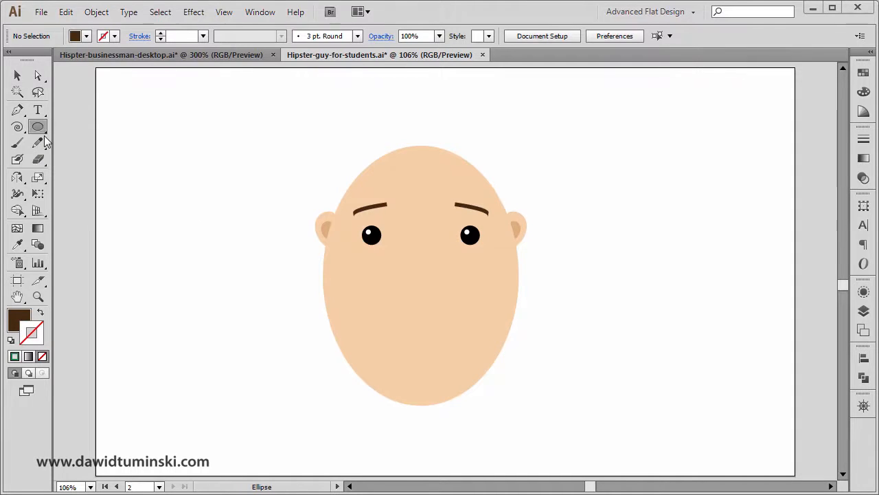
mouse_move(38, 143)
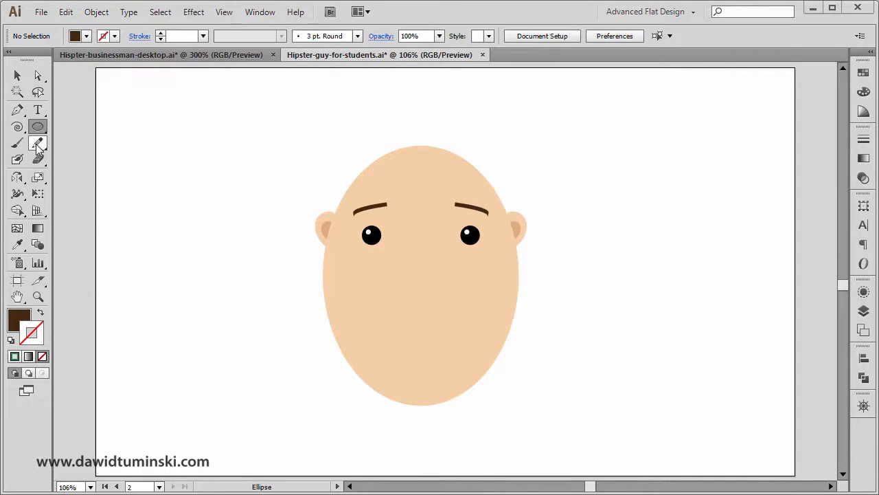
With the Pencil and brown as stroke, trace a closed quiff outline from the left temple
click(18, 142)
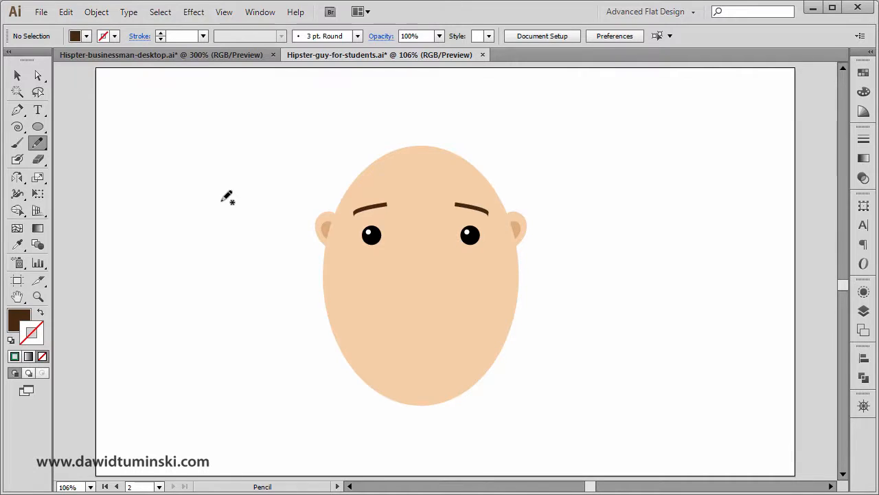
click(32, 332)
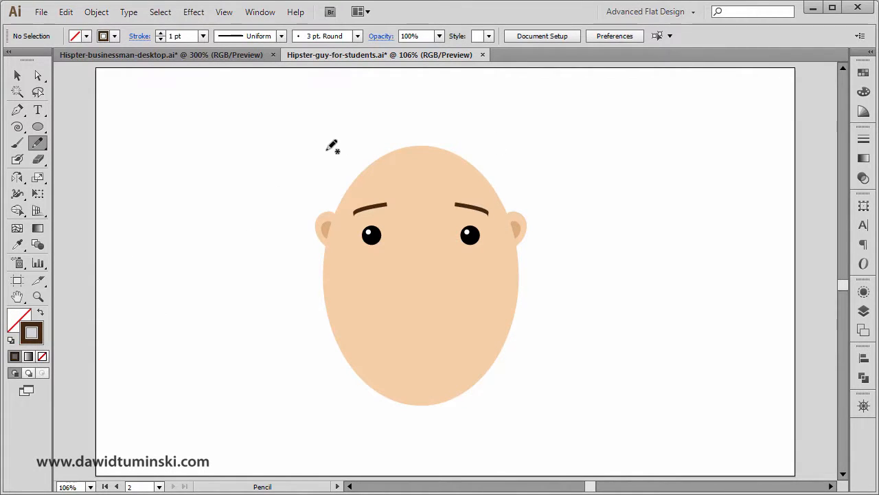
mouse_move(336, 247)
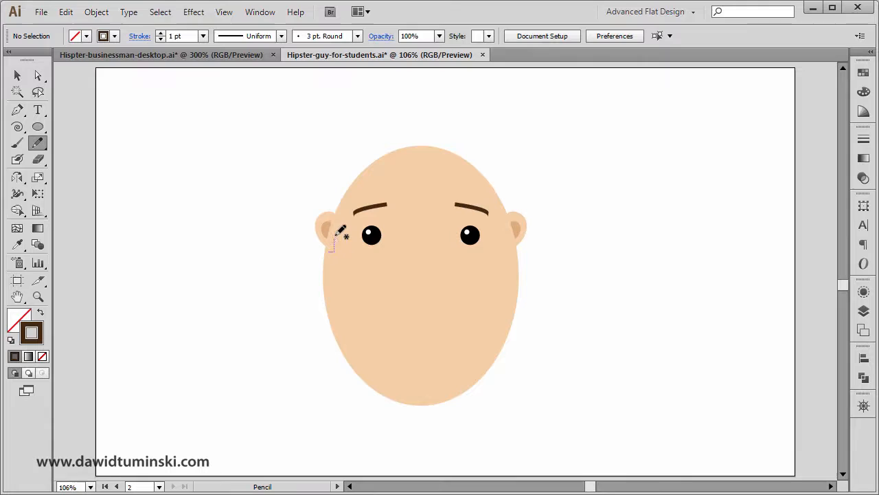
drag(331, 254, 381, 175)
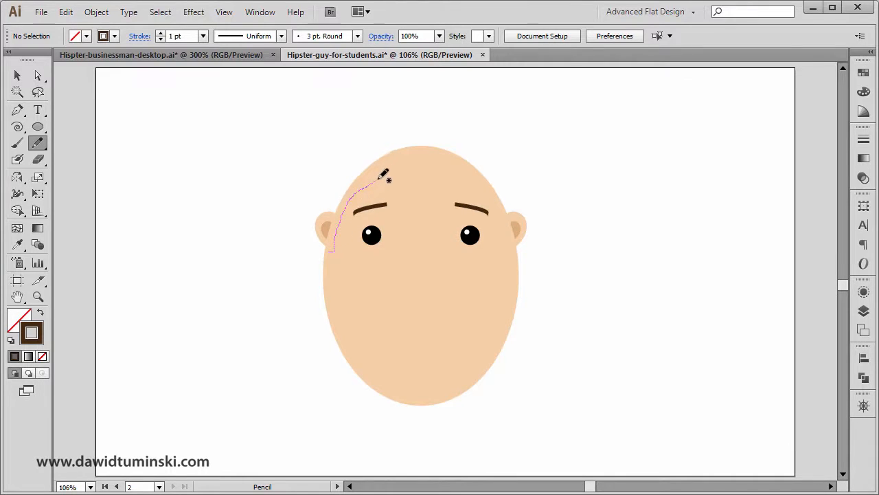
drag(378, 176, 461, 182)
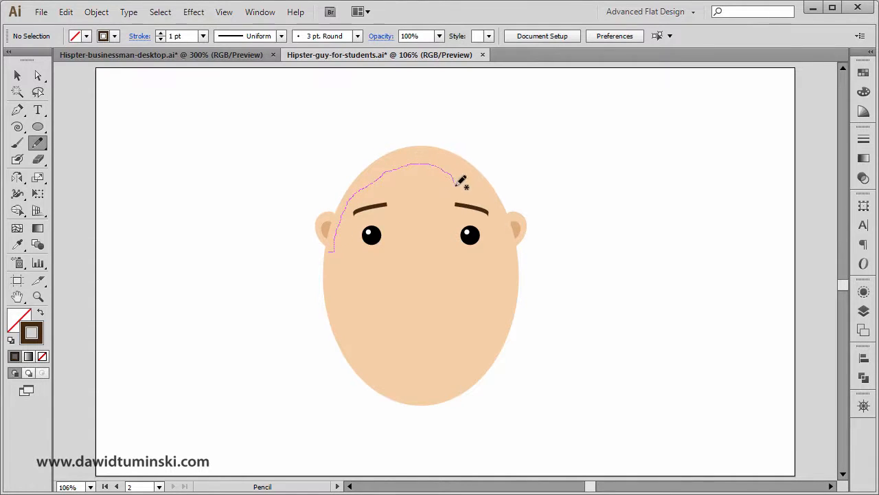
drag(460, 182, 487, 131)
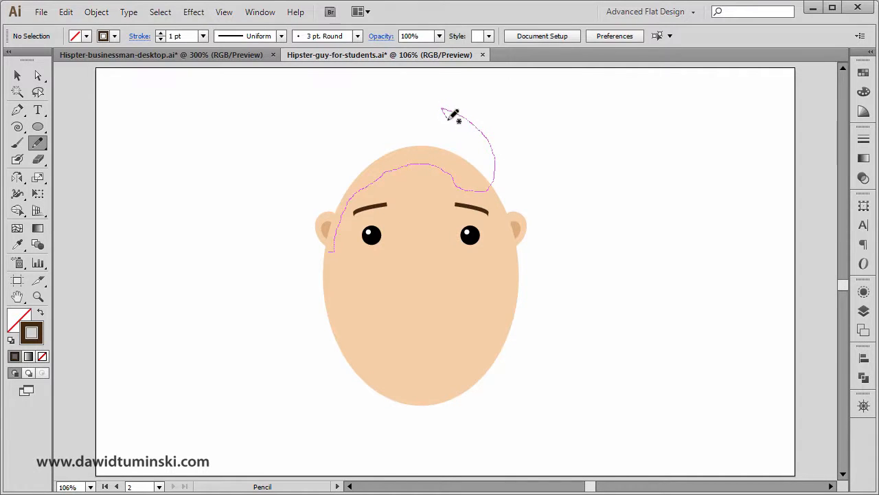
drag(443, 110, 395, 124)
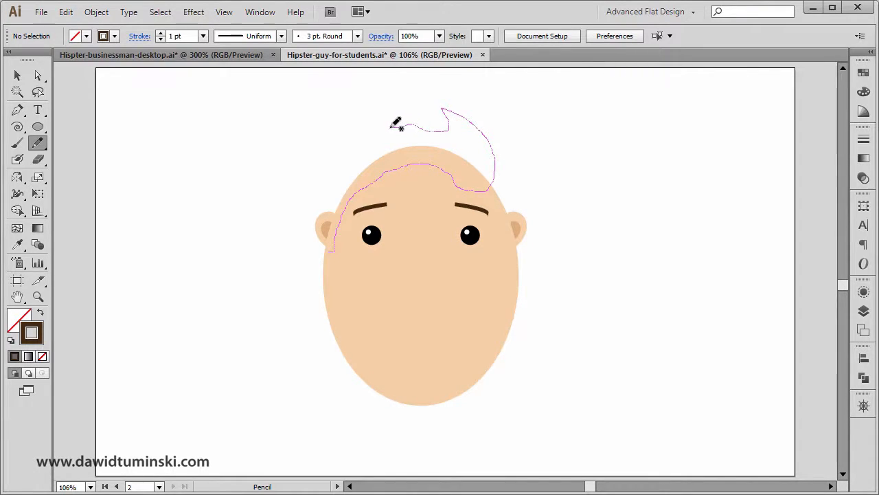
drag(398, 123, 323, 172)
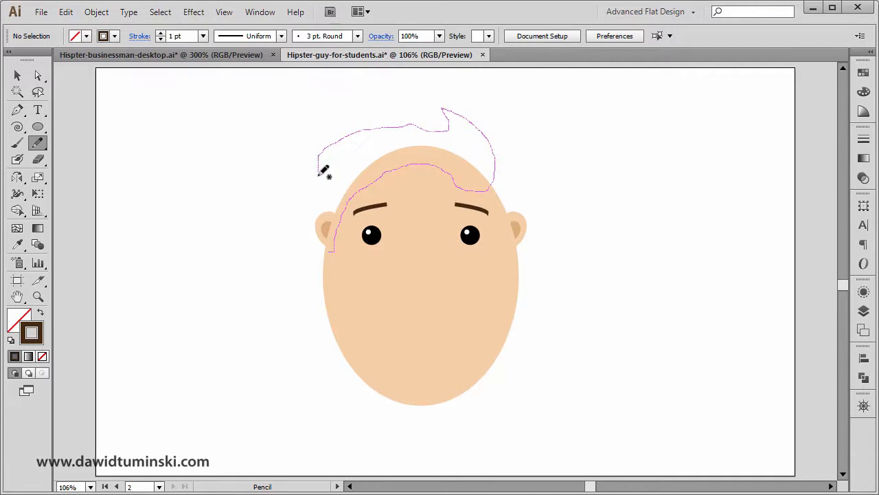
drag(323, 172, 337, 213)
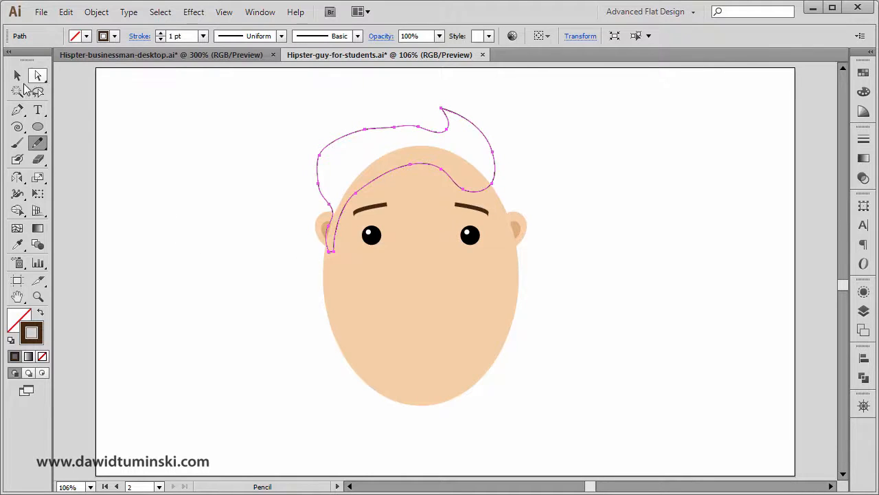
Select the hair path with the Selection Tool and fit the artboard (Ctrl+0)
click(18, 75)
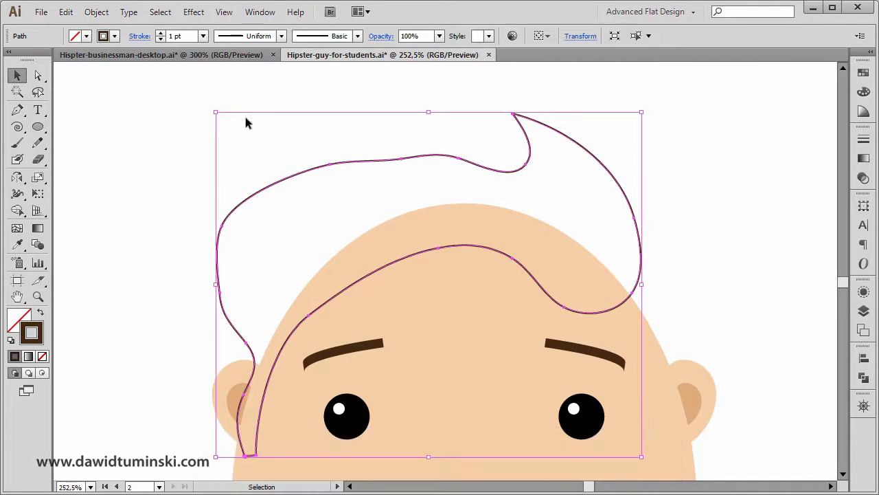
mouse_move(433, 103)
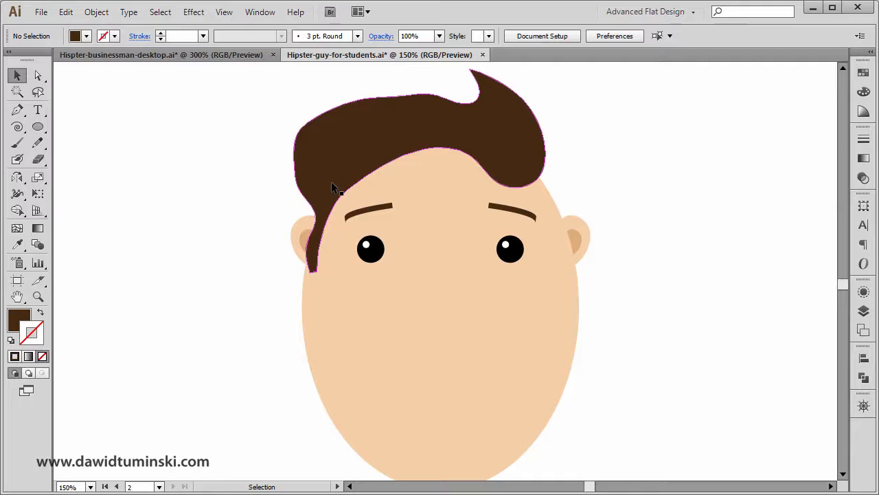
key(ctrl+0)
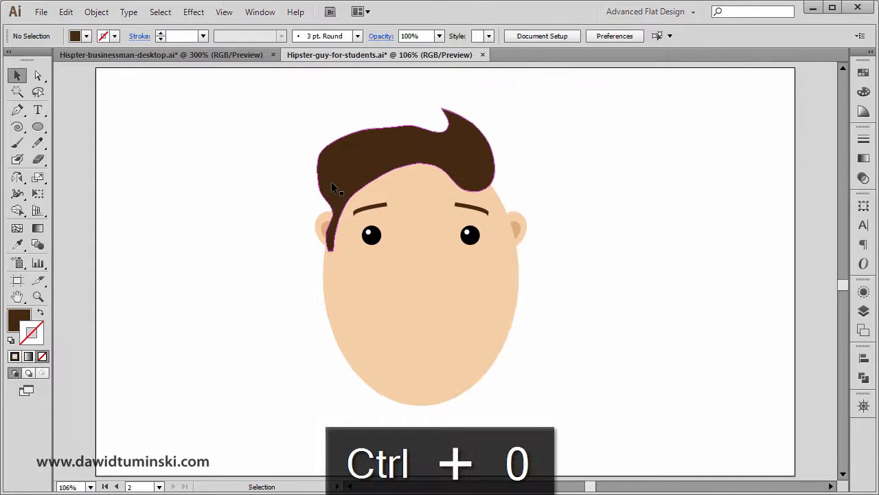
Undo twice to remove the hair path and its fill
key(ctrl+z)
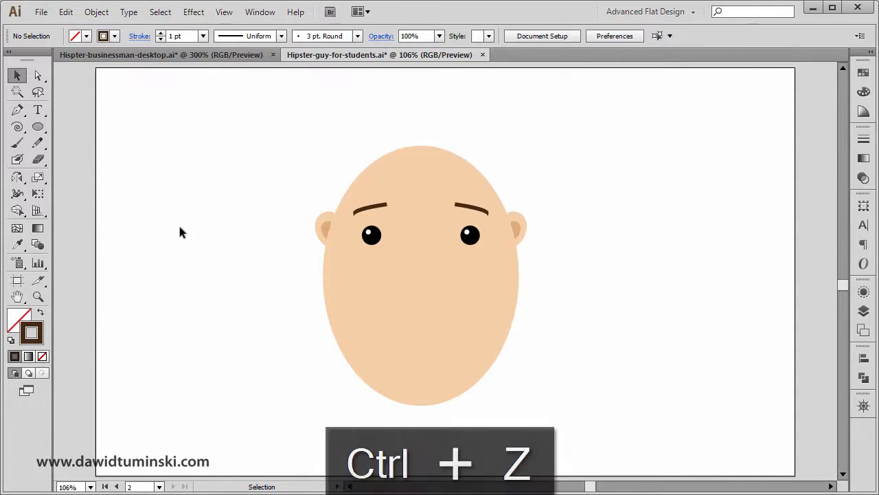
key(ctrl+z)
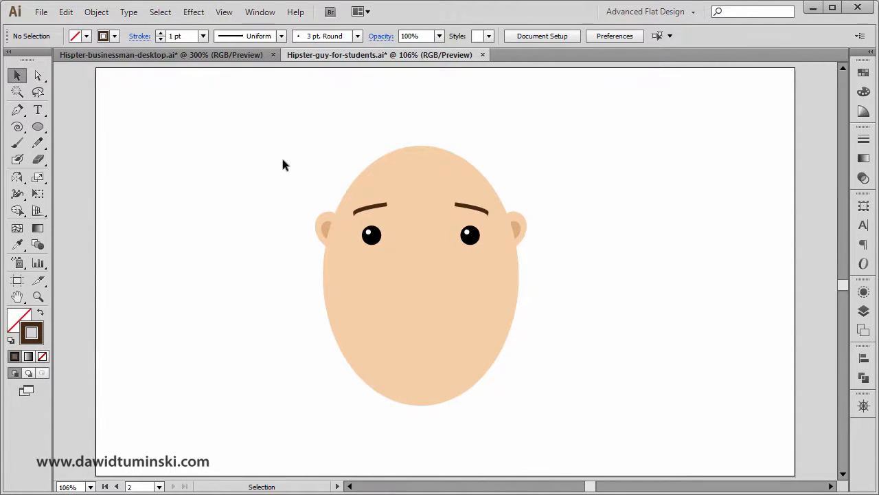
mouse_move(305, 151)
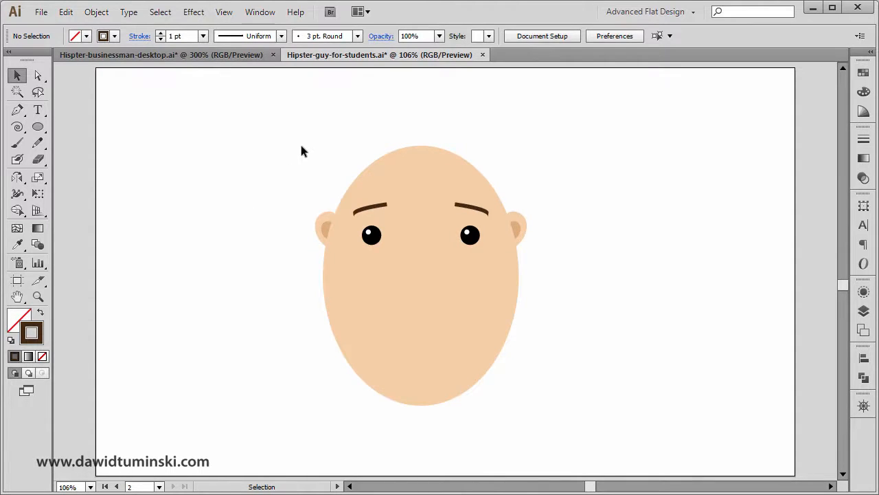
mouse_move(520, 183)
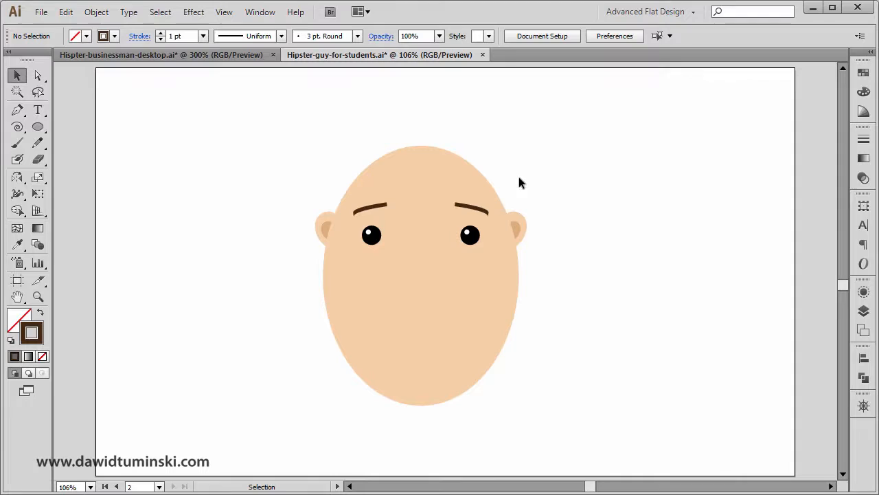
mouse_move(336, 189)
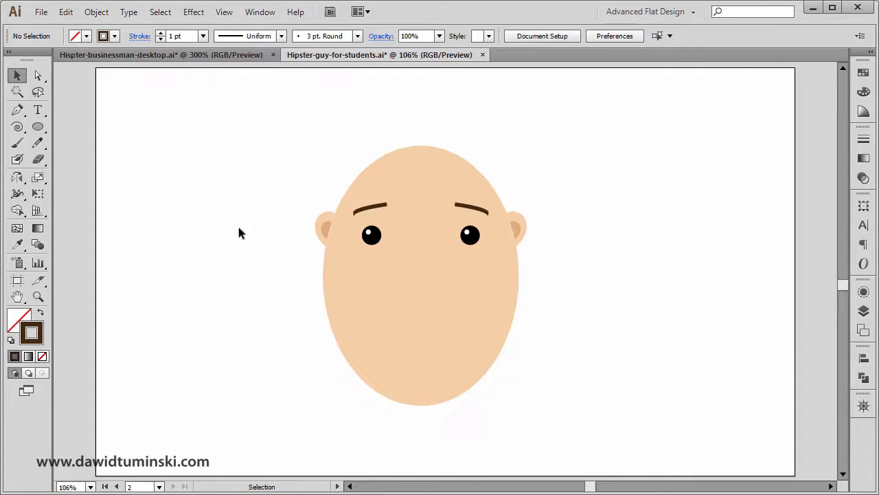
mouse_move(38, 142)
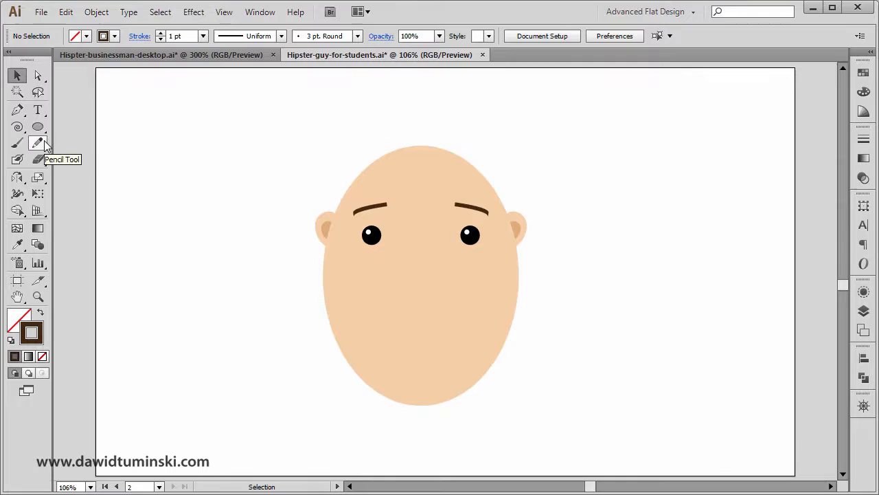
Set the Pencil Tool Smoothness to 50% in its options and confirm
double_click(38, 143)
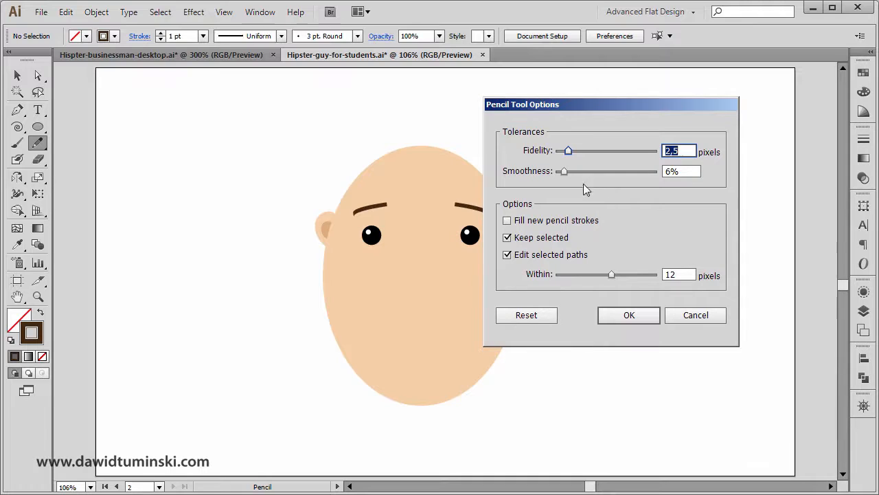
mouse_move(563, 173)
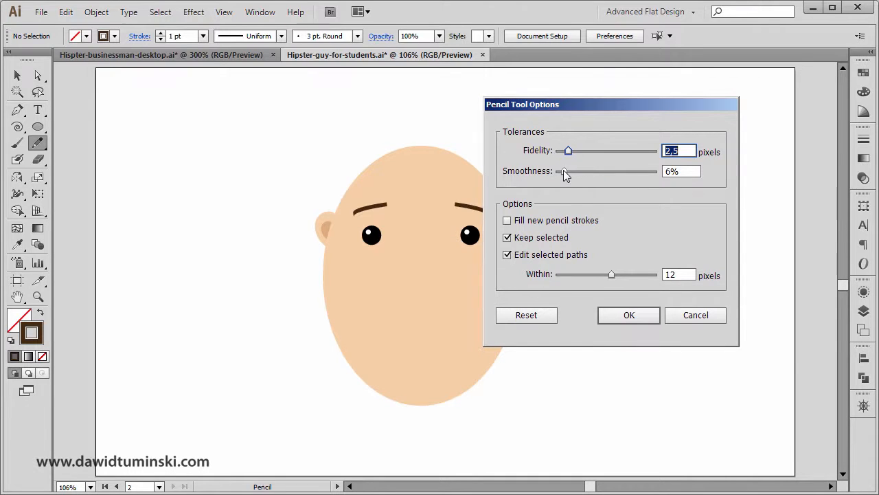
drag(564, 171, 597, 171)
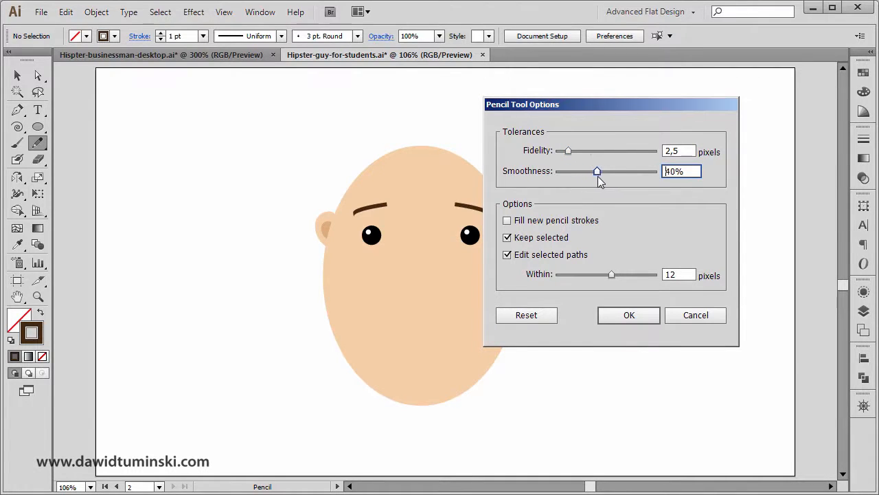
drag(597, 171, 605, 171)
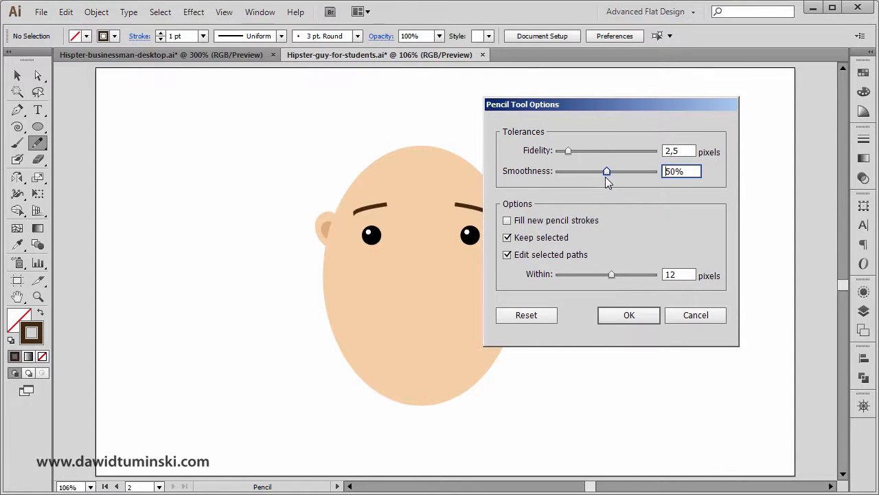
click(628, 314)
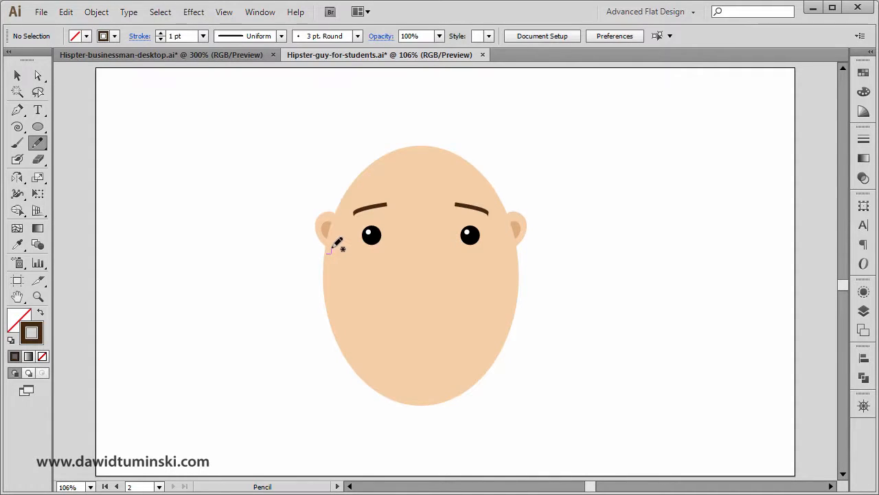
drag(329, 253, 364, 189)
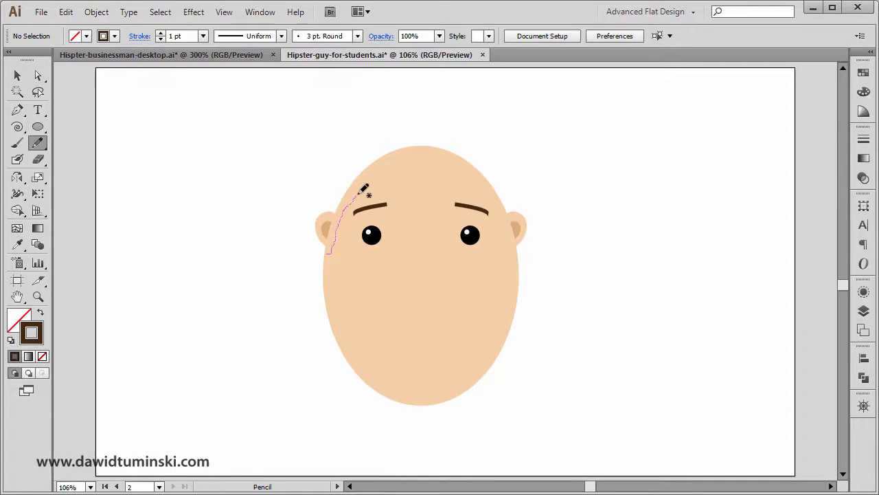
drag(361, 189, 423, 172)
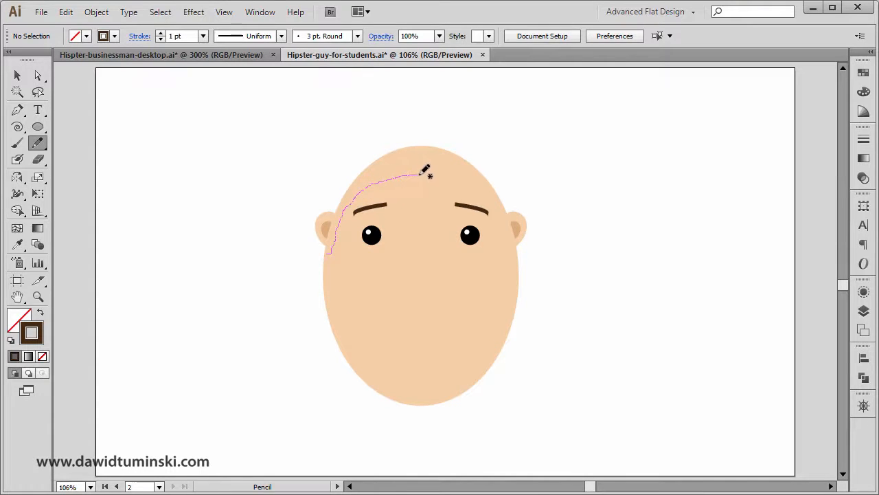
drag(422, 171, 477, 185)
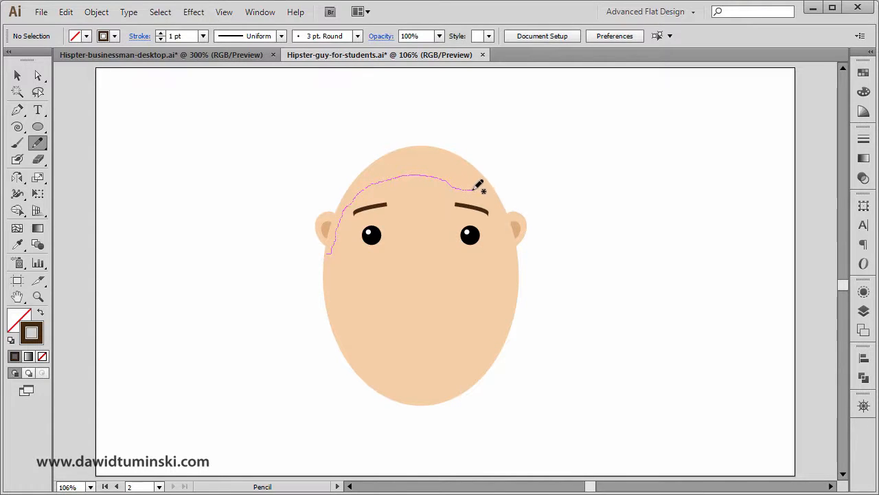
drag(481, 182, 481, 114)
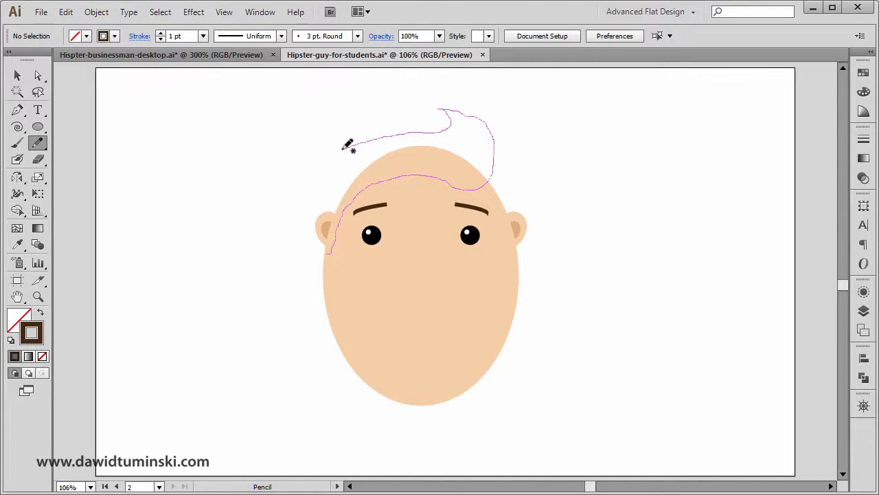
drag(347, 144, 323, 192)
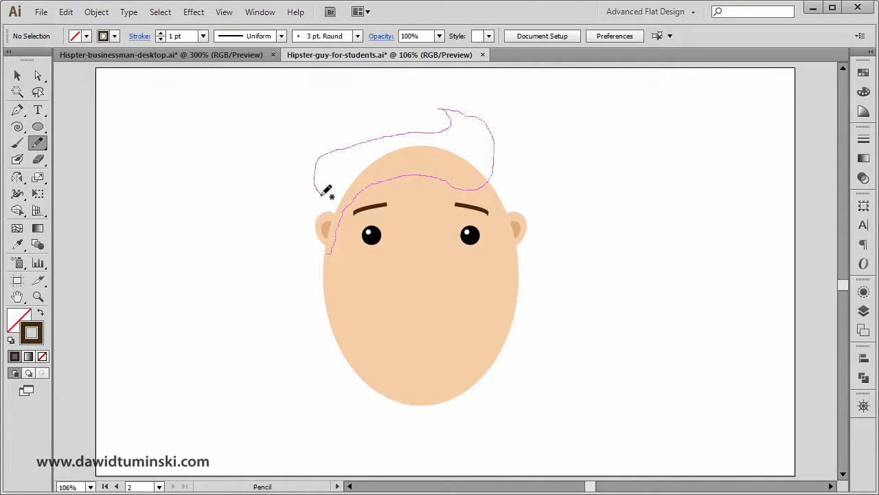
drag(327, 190, 333, 244)
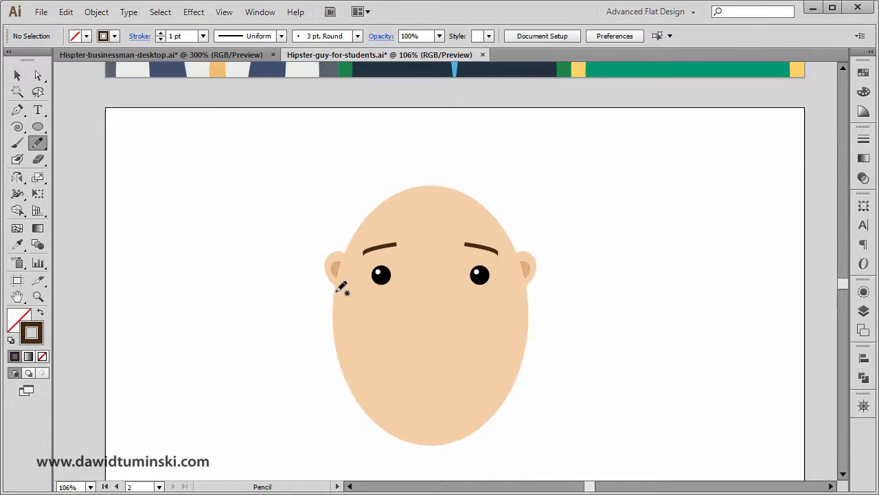
Pencil a closed quiff outline from the left ear across the forehead, then deselect
drag(347, 268, 339, 292)
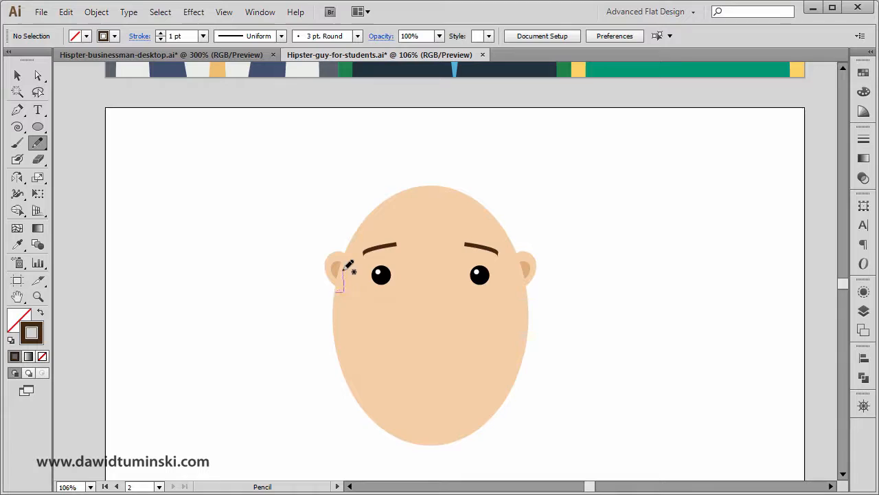
drag(343, 275, 412, 207)
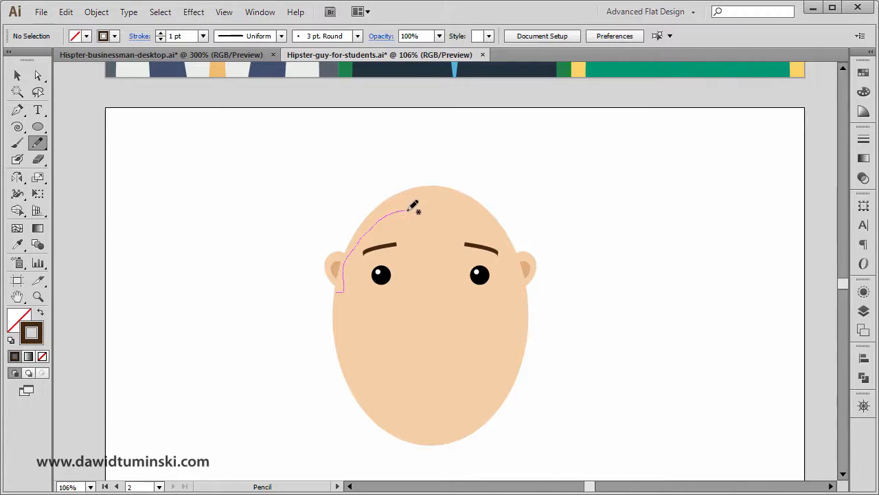
drag(413, 210, 502, 202)
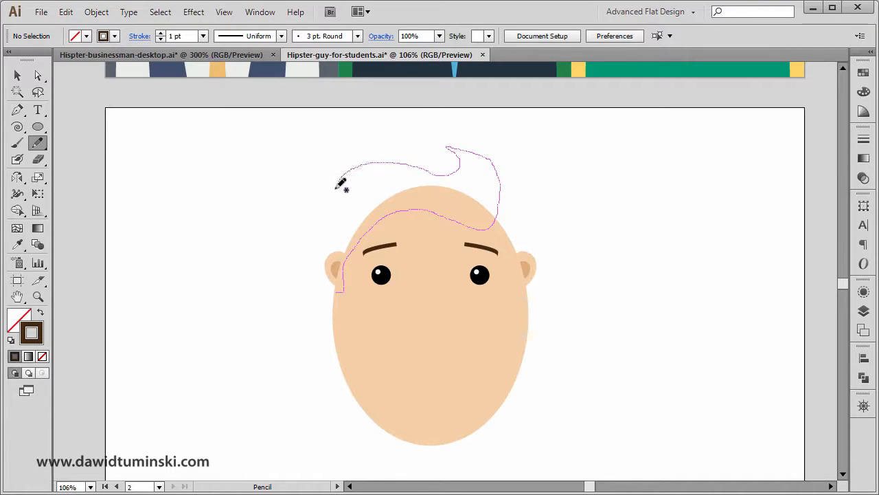
drag(337, 182, 343, 261)
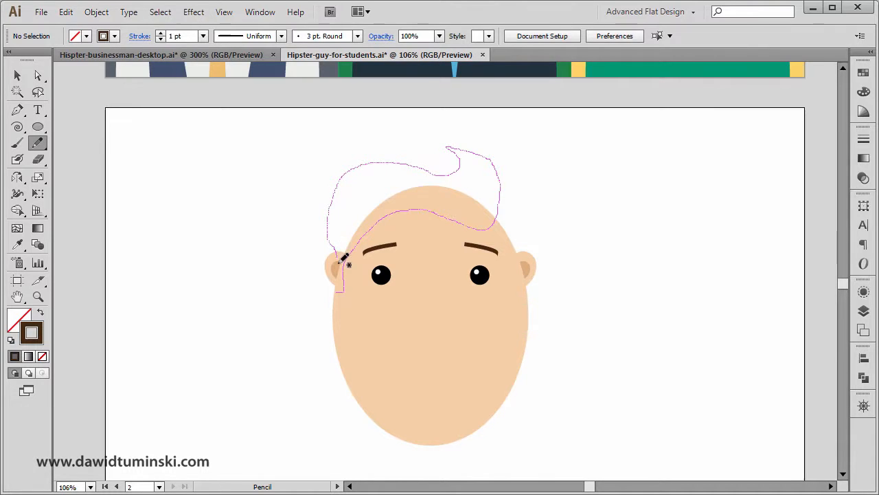
drag(344, 261, 340, 288)
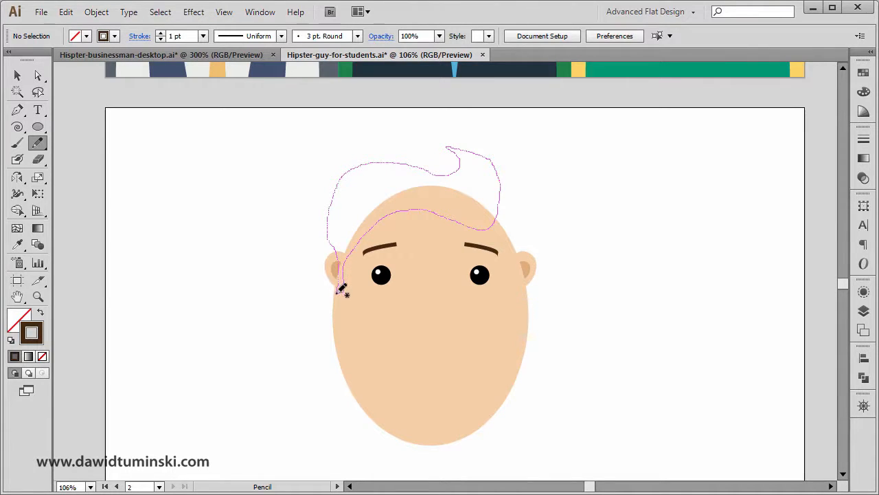
click(17, 76)
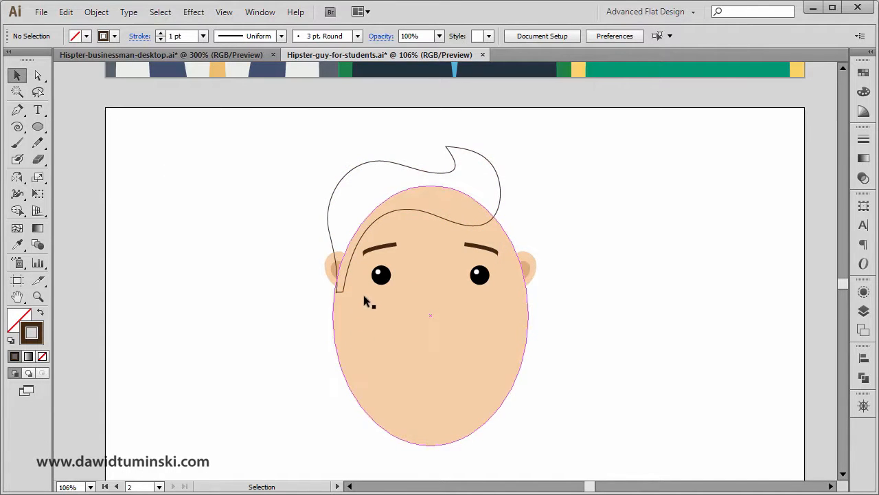
click(350, 295)
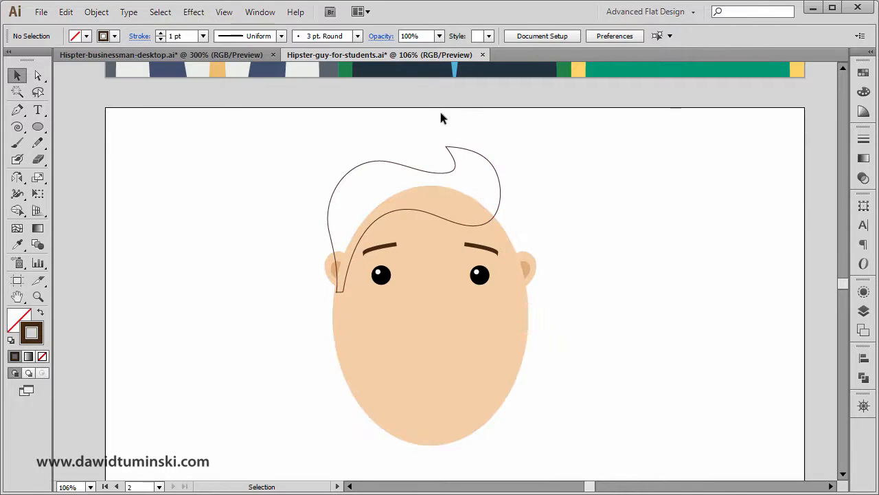
mouse_move(412, 130)
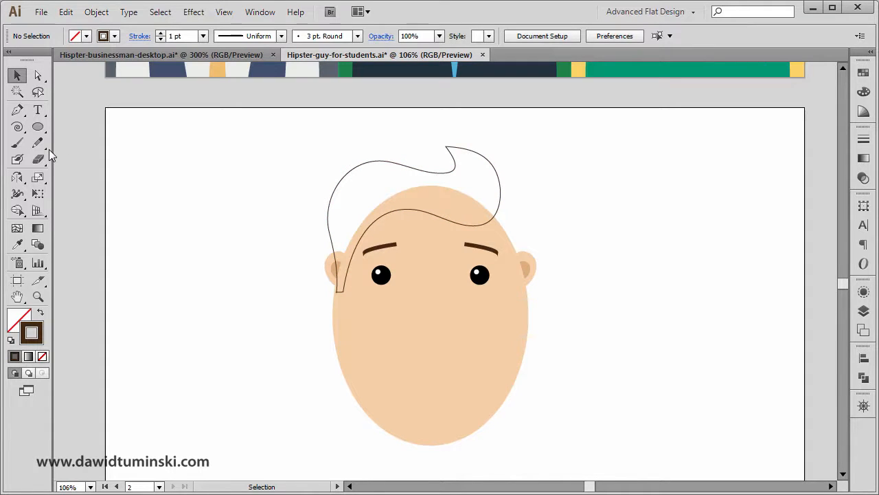
mouse_move(37, 143)
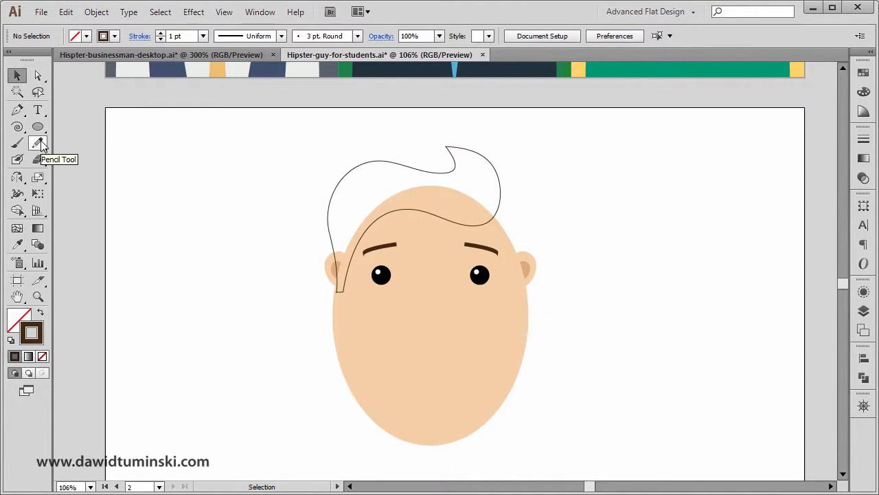
Confirm Pencil Tool Options with Fidelity 2.5 px and Smoothness 50%
double_click(37, 143)
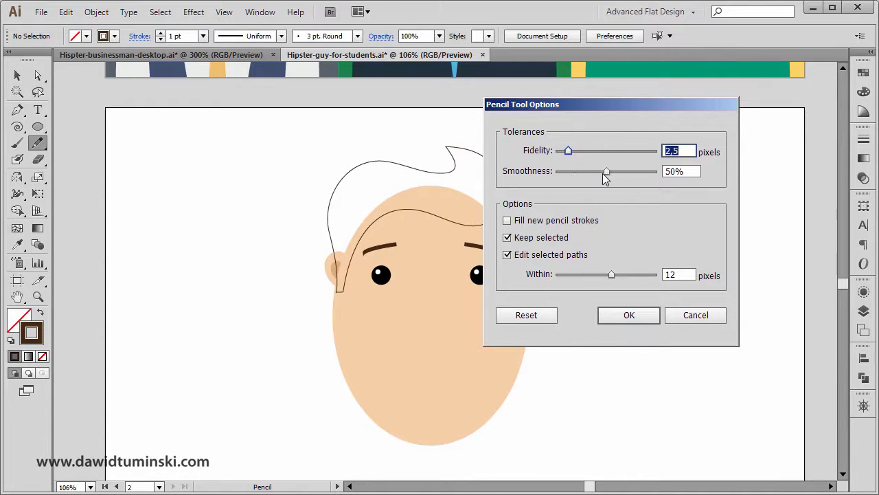
mouse_move(660, 180)
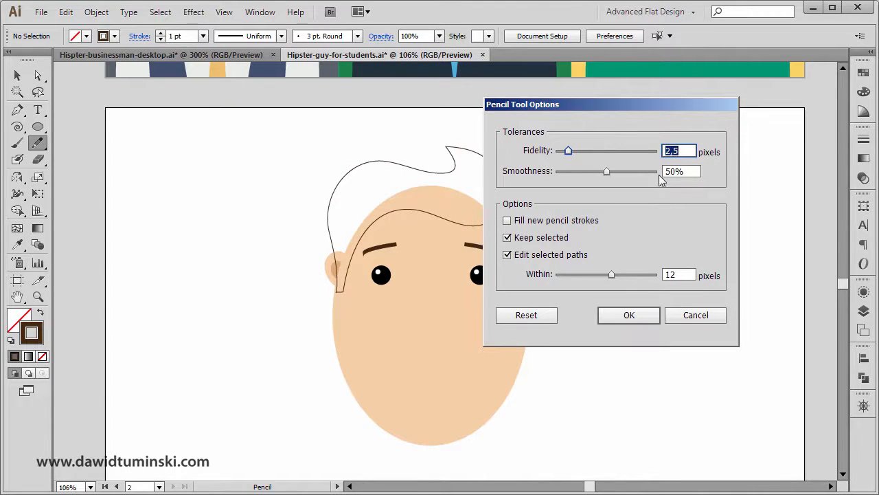
mouse_move(654, 178)
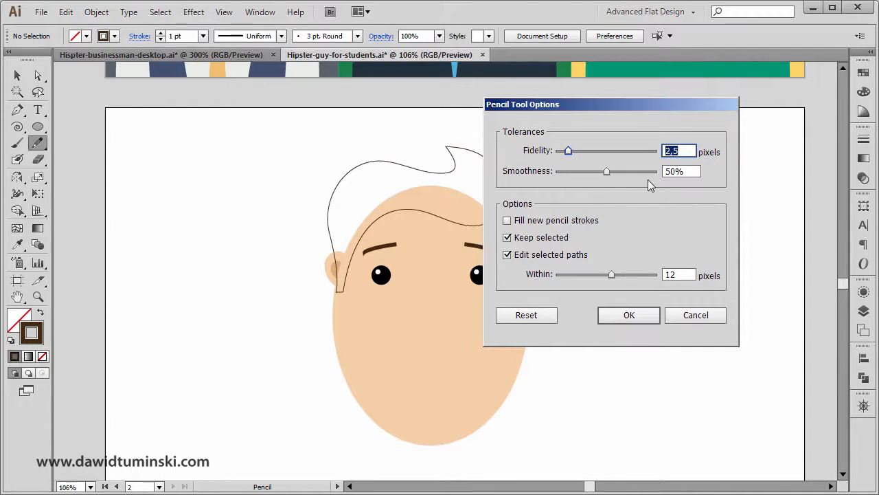
mouse_move(608, 174)
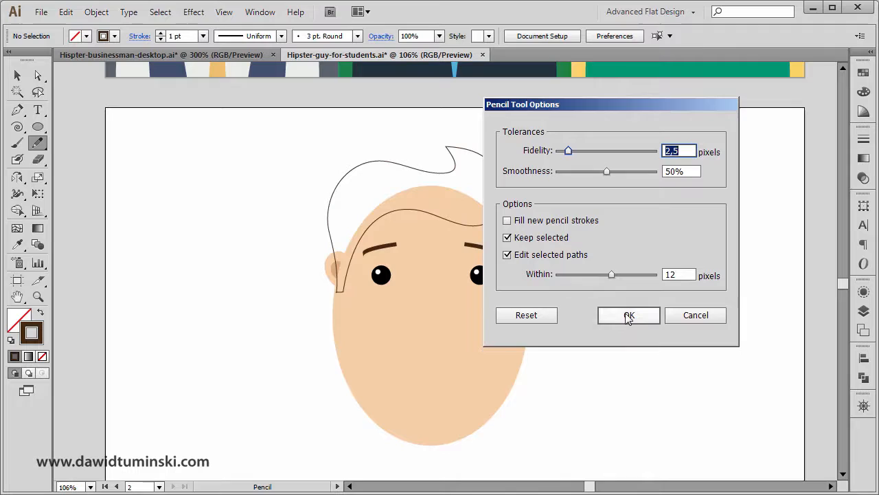
click(628, 315)
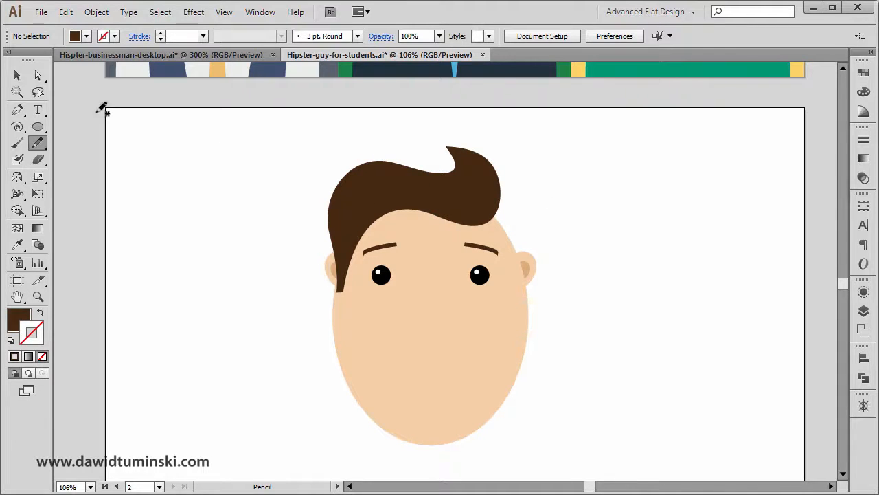
Give the selected quiff a dark-brown fill with no stroke, then deselect
click(17, 75)
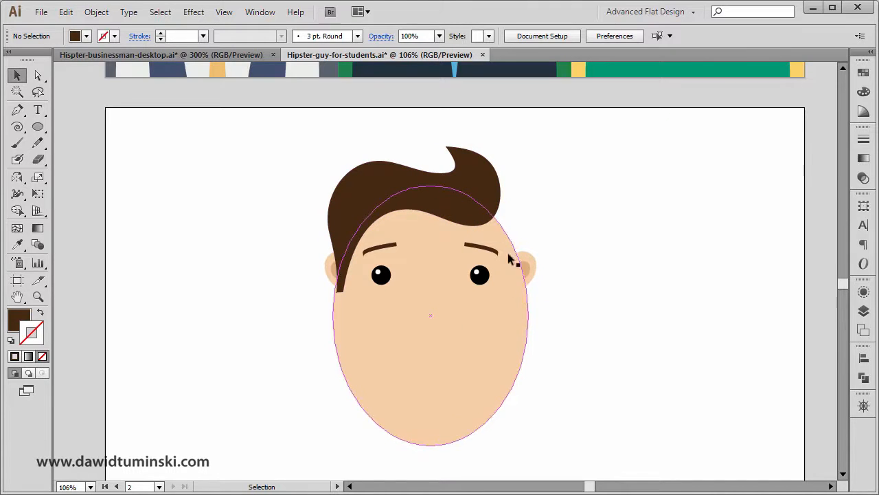
click(572, 226)
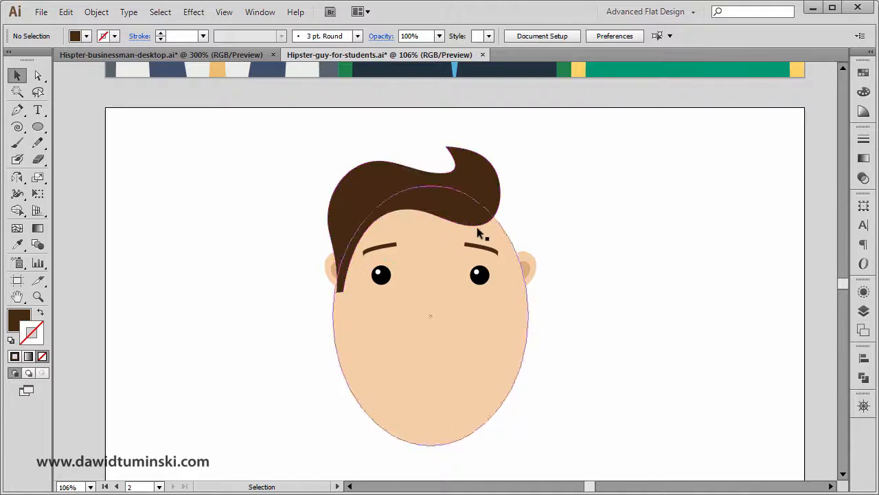
click(553, 216)
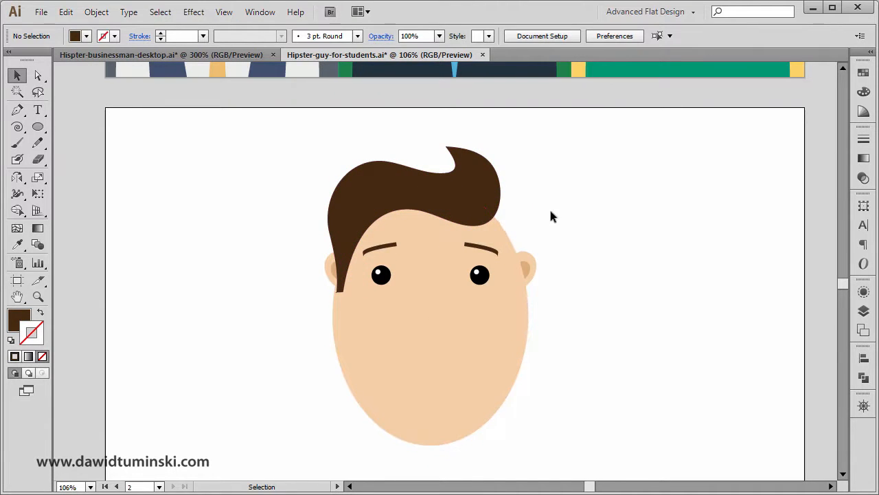
mouse_move(557, 209)
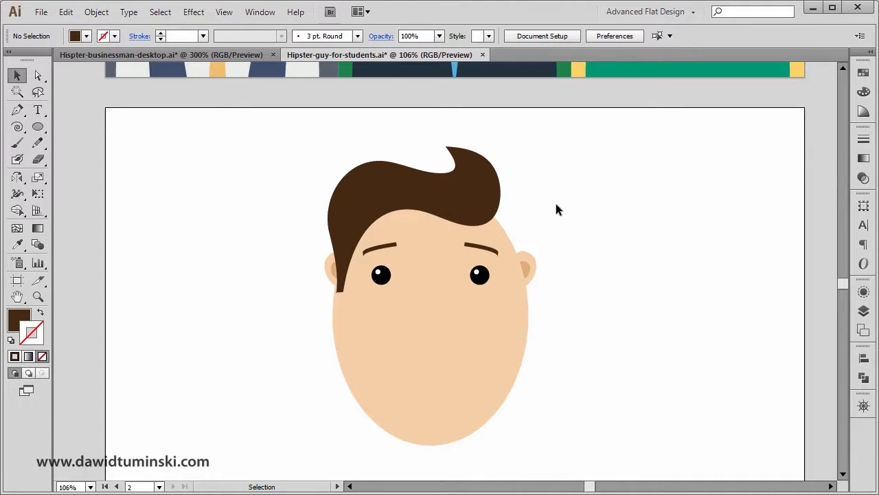
mouse_move(579, 218)
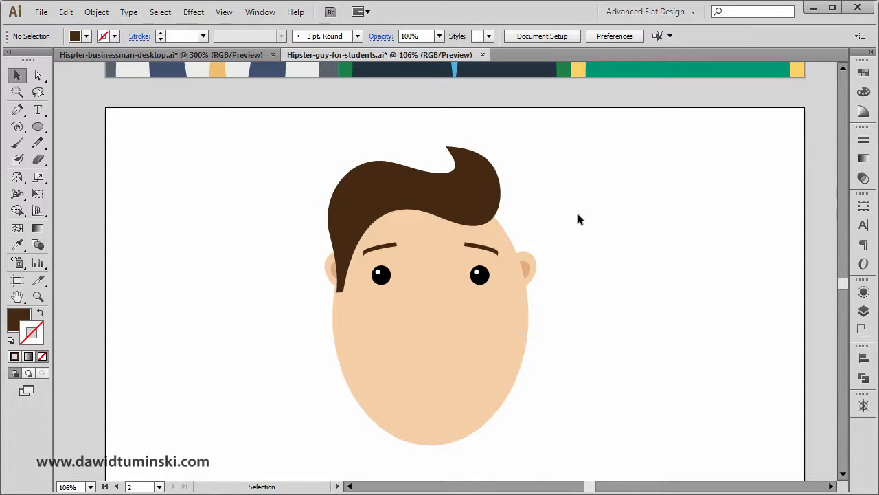
mouse_move(562, 203)
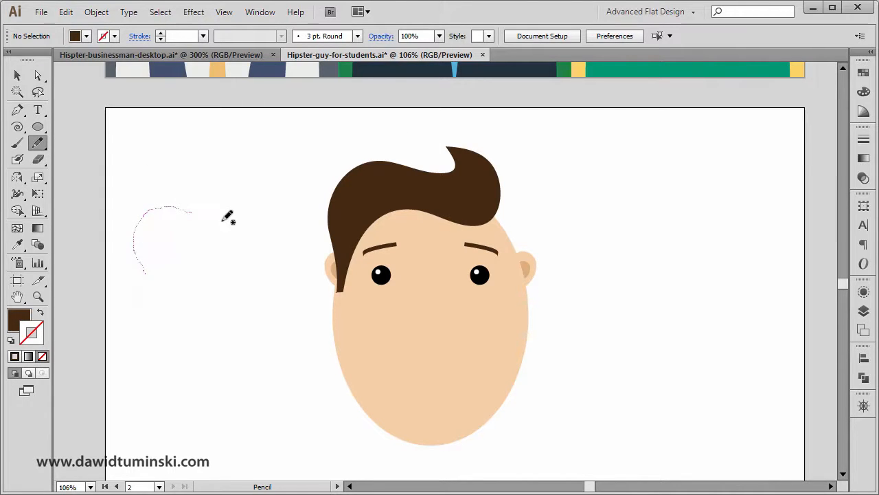
drag(227, 217, 154, 275)
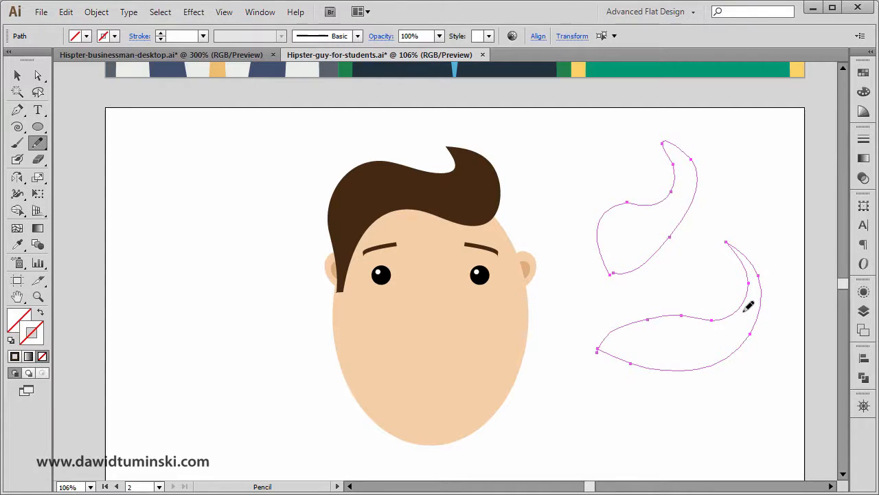
click(200, 107)
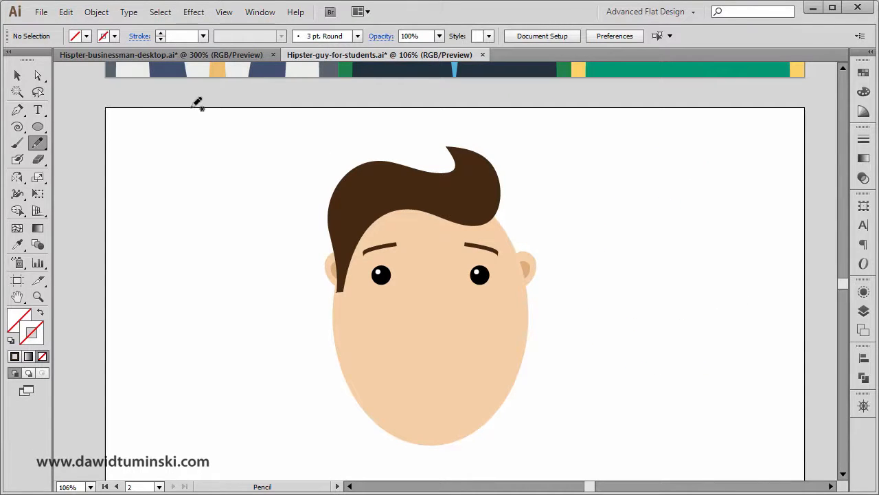
mouse_move(356, 205)
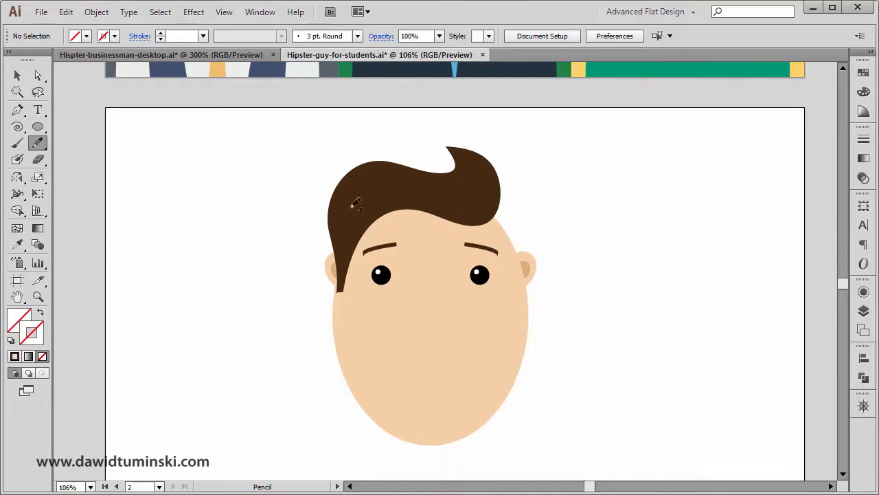
mouse_move(251, 162)
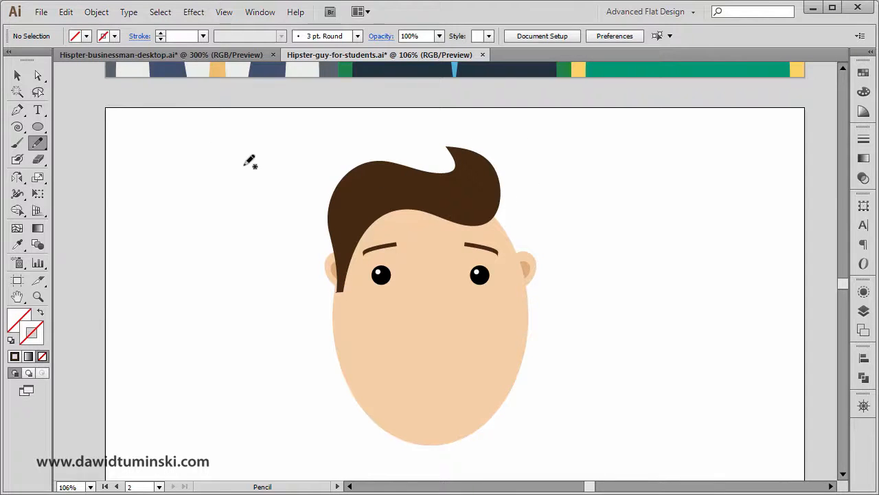